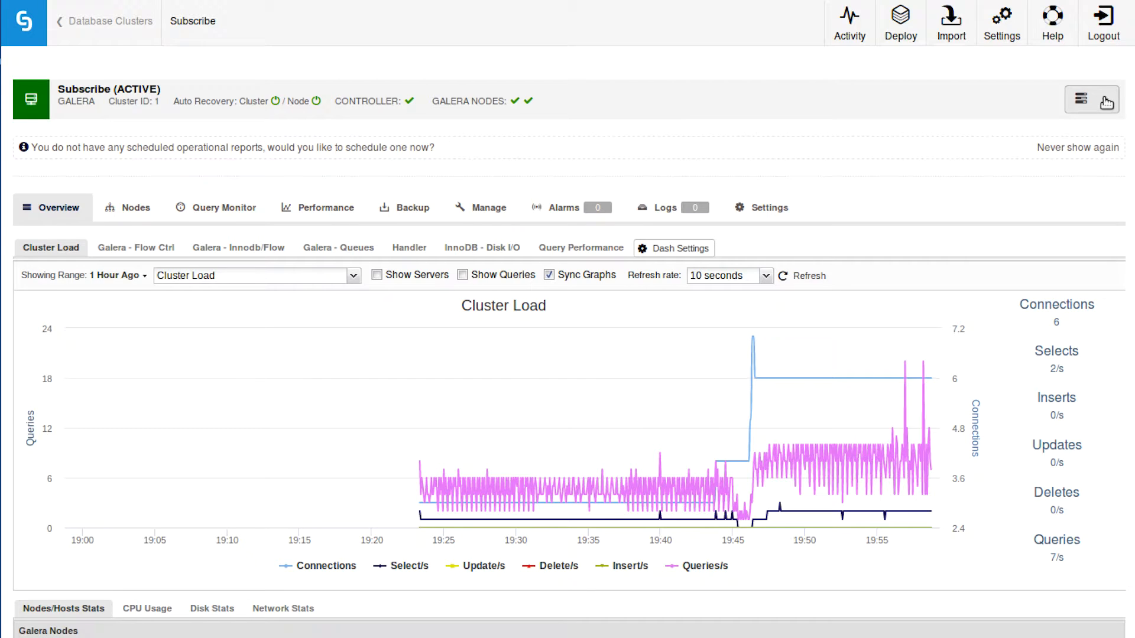
# - Choose Add Load Balancer from the Subscribe cluster's actions menu
pyautogui.click(1079, 99)
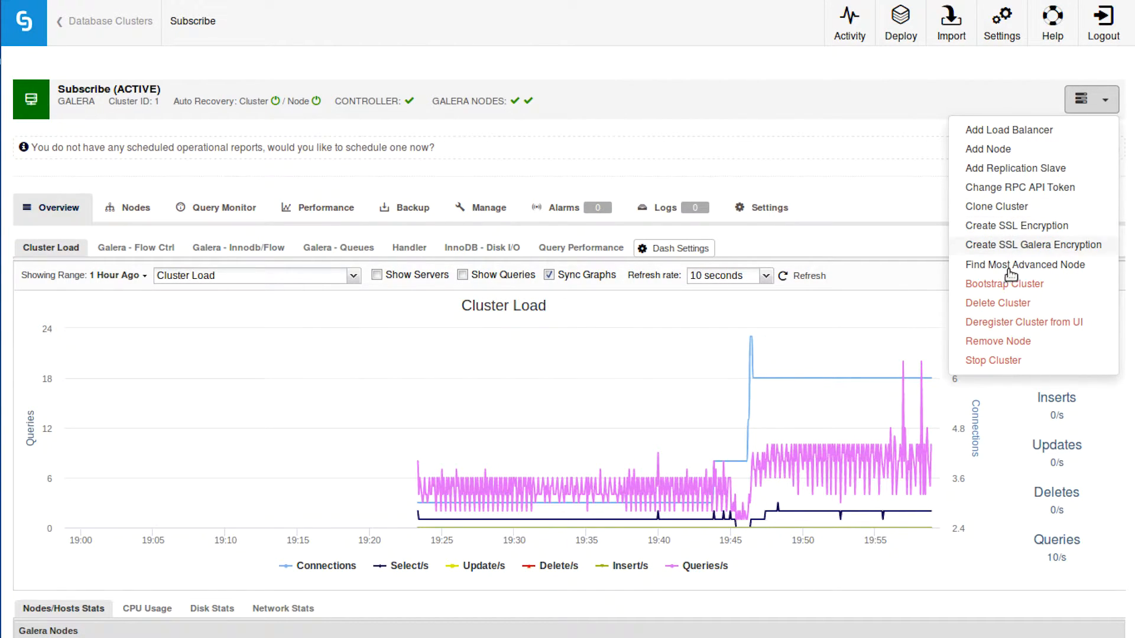
pyautogui.moveTo(1003, 149)
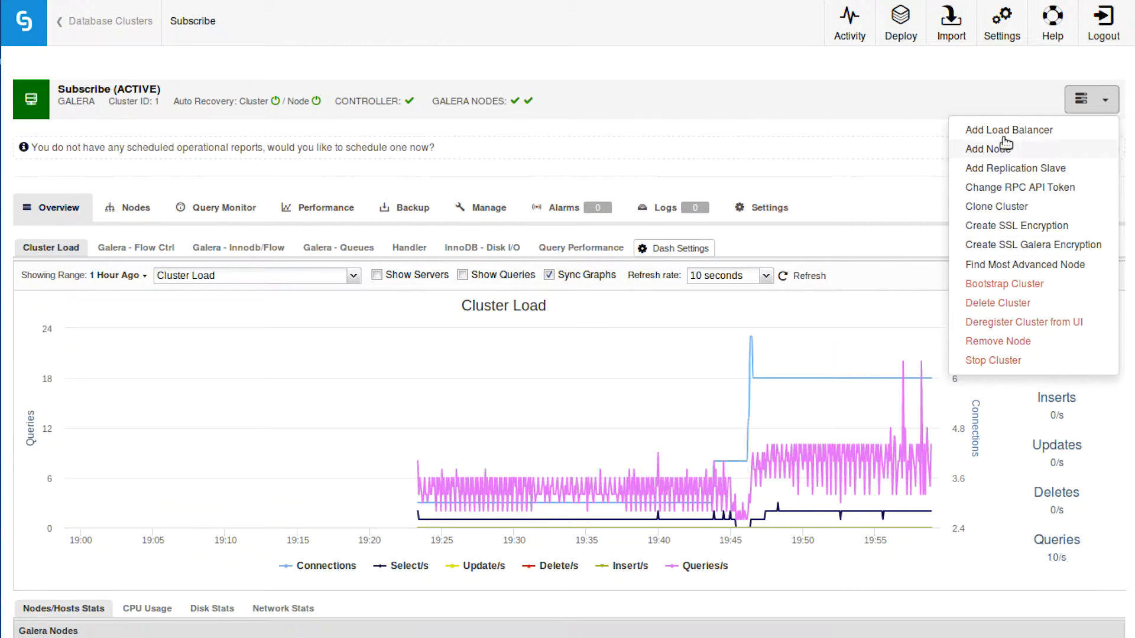
pyautogui.click(488, 208)
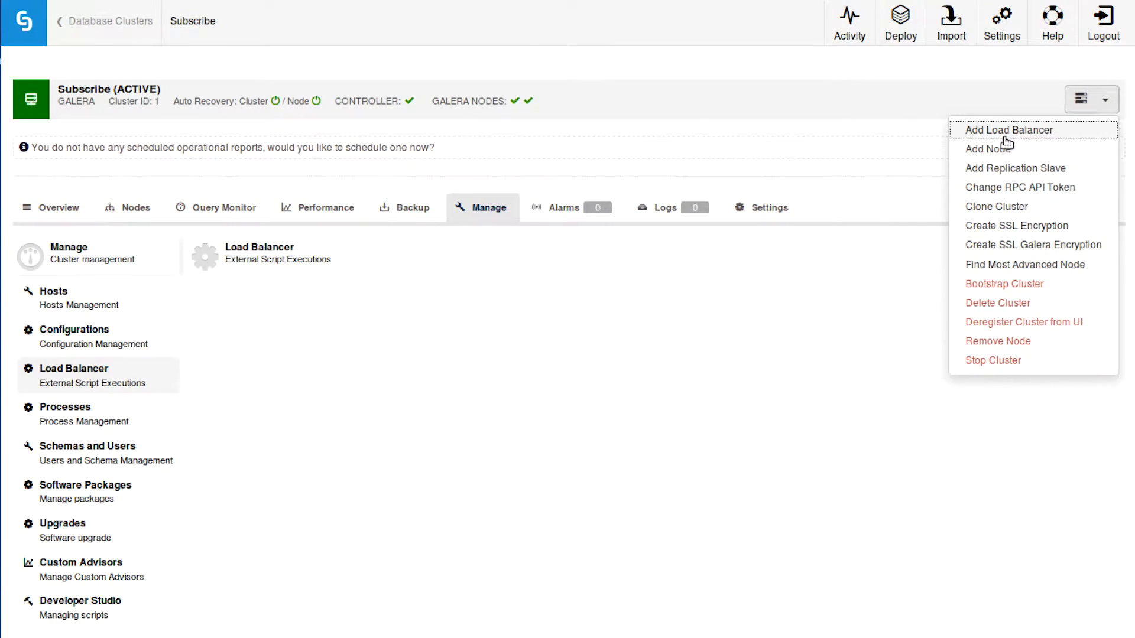
# - Switch to the ProxySQL deployment form and review its install location and credentials sections
pyautogui.click(1008, 130)
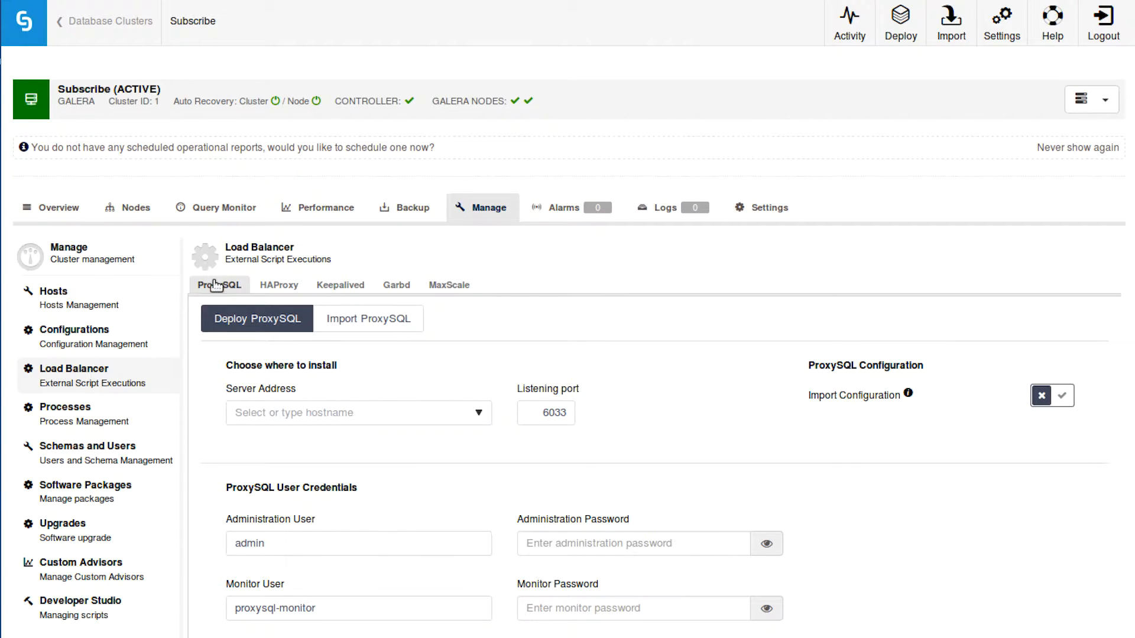
pyautogui.moveTo(321, 293)
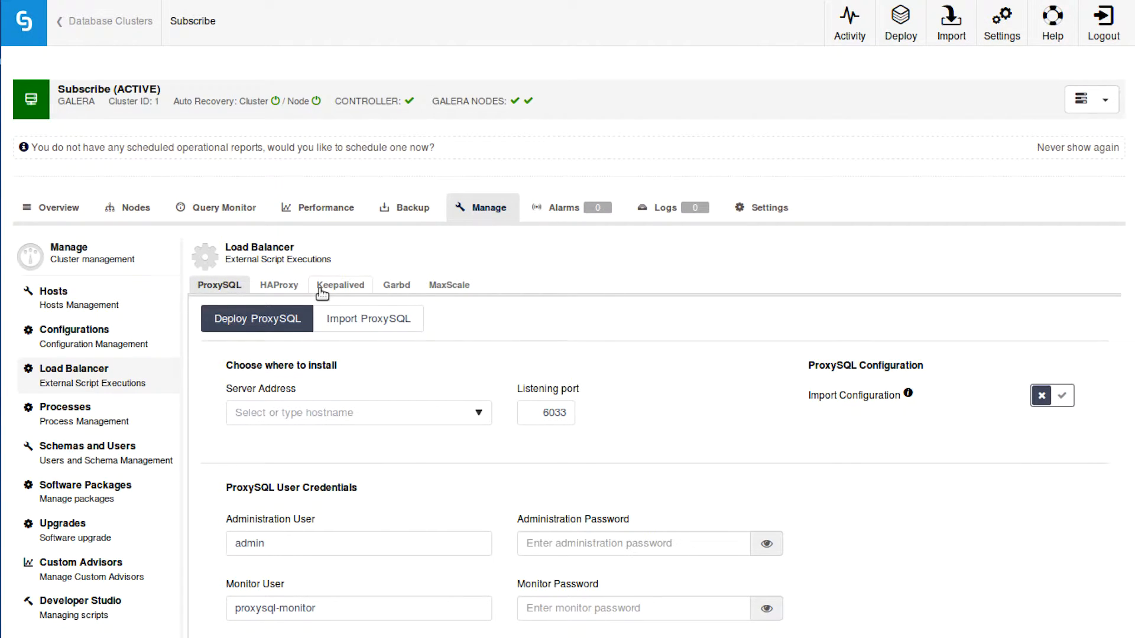
pyautogui.moveTo(586, 303)
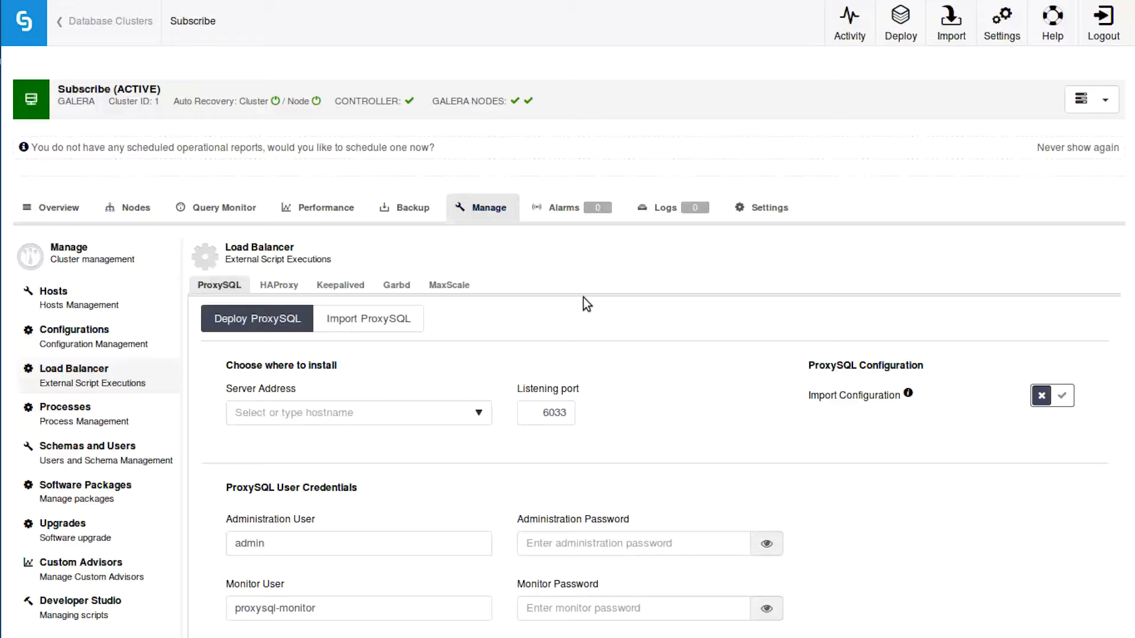
pyautogui.moveTo(560, 277)
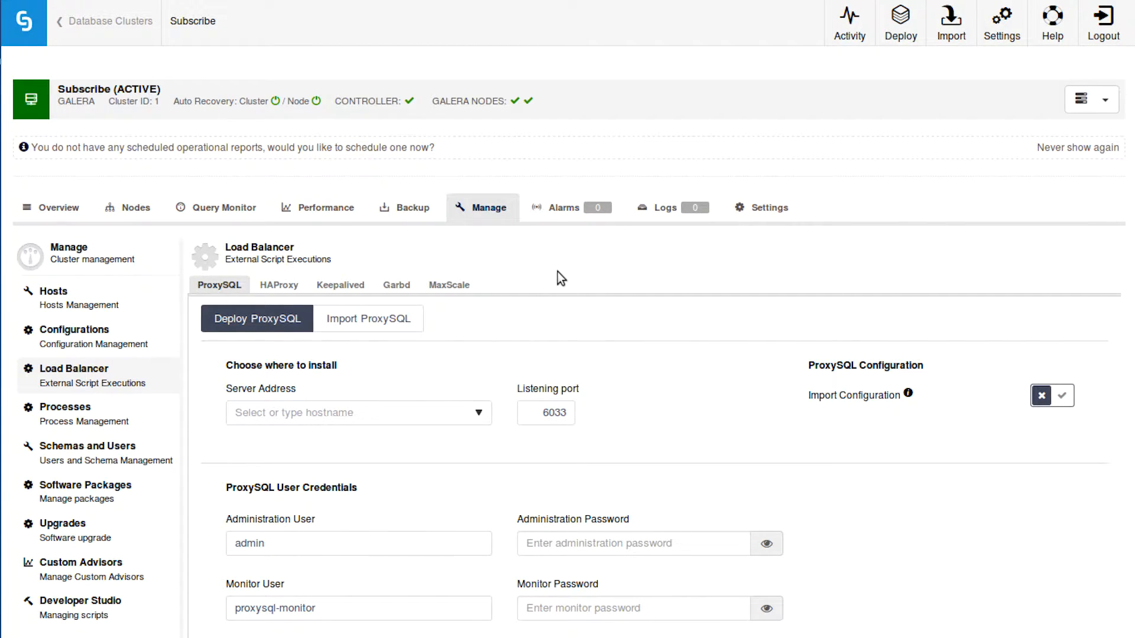
pyautogui.moveTo(643, 299)
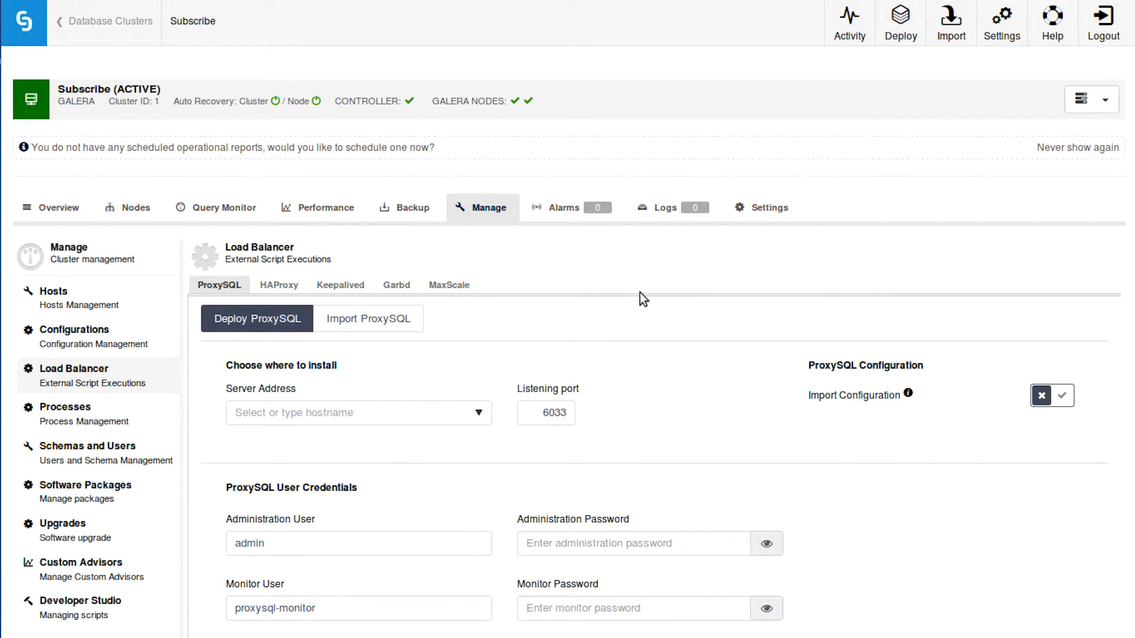
pyautogui.moveTo(616, 301)
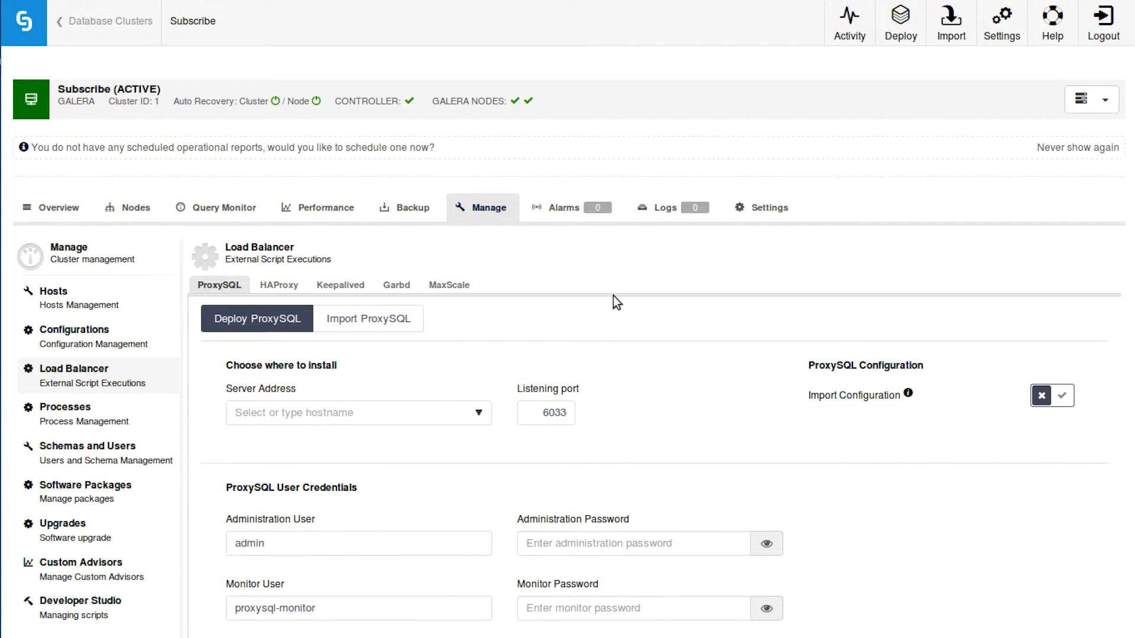
pyautogui.scroll(-3)
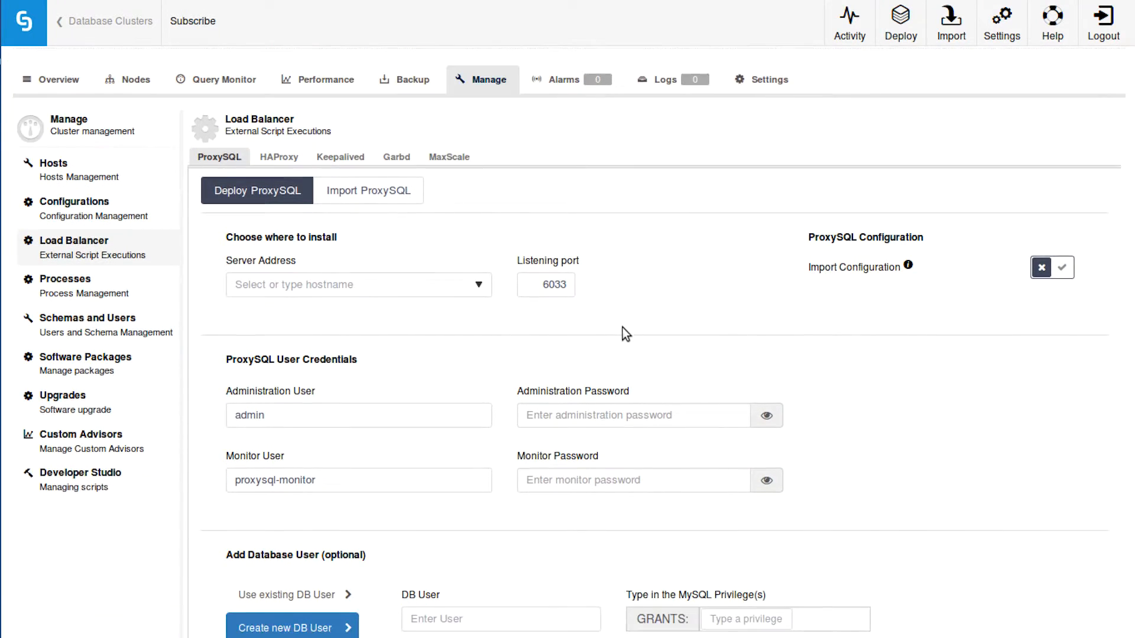
pyautogui.scroll(-3)
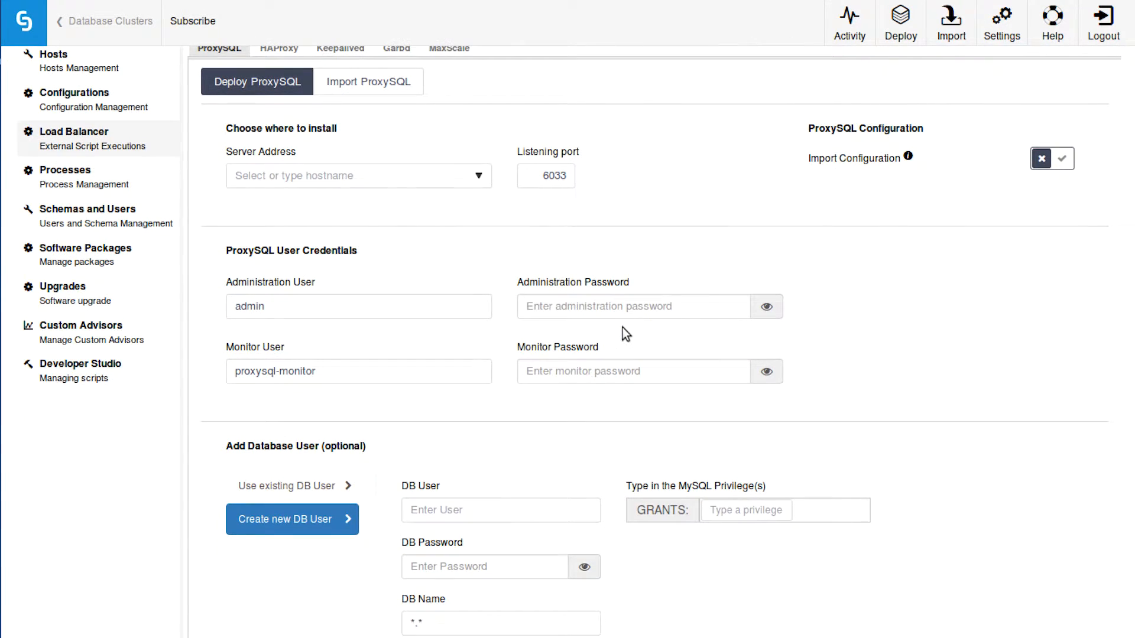
# - Target controller host 10.71.34.101 and fill in the administration and monitor passwords
pyautogui.click(355, 175)
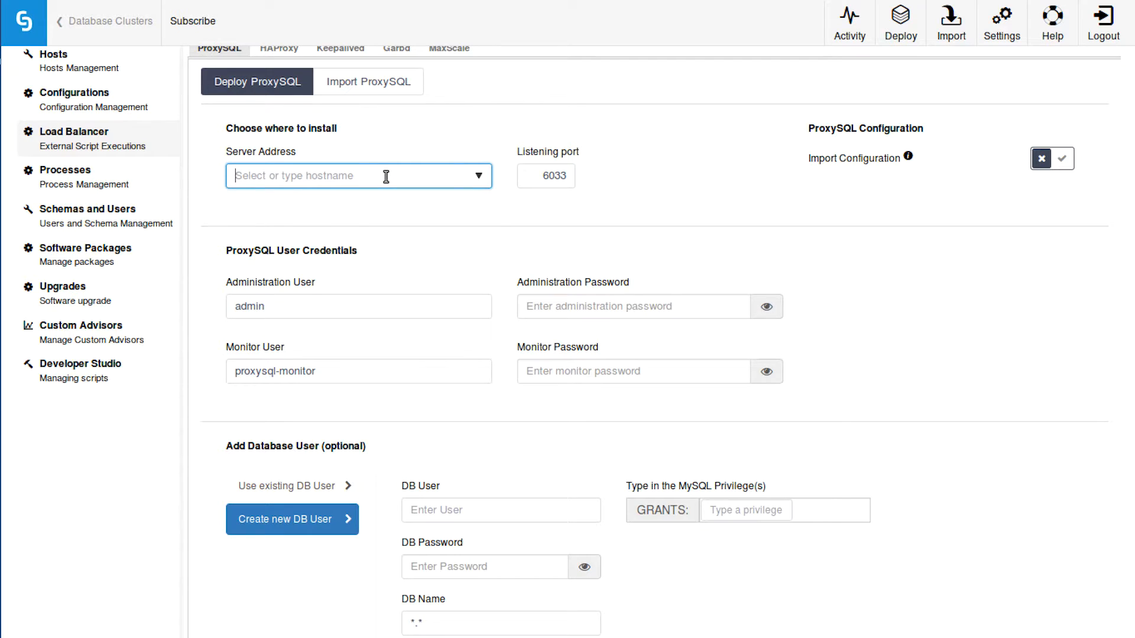
pyautogui.click(357, 175)
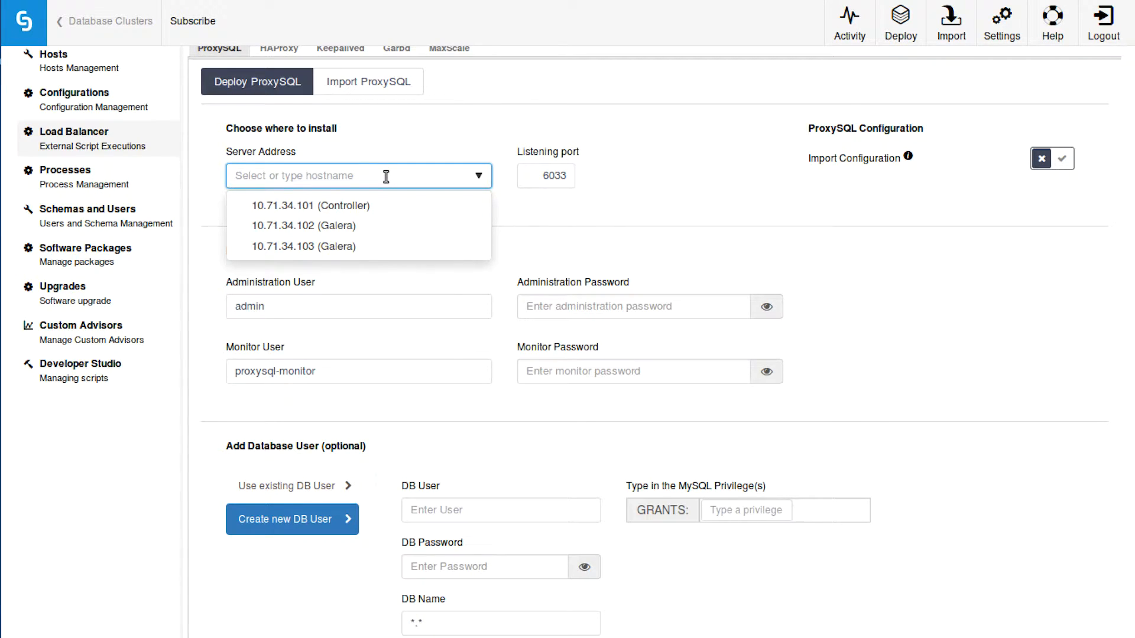
pyautogui.moveTo(379, 206)
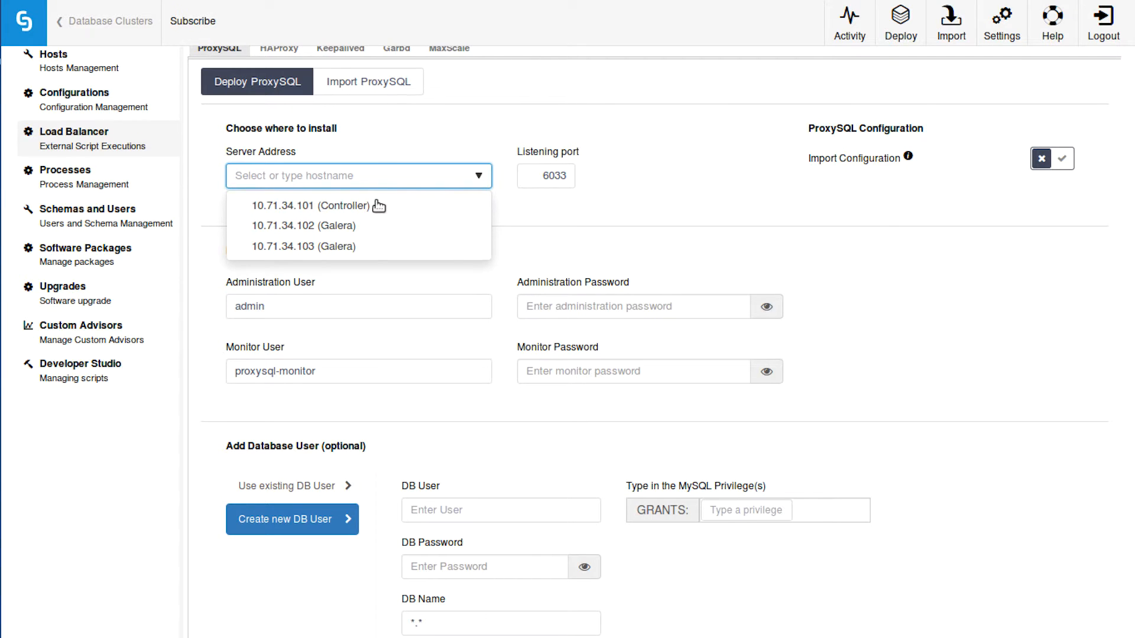
pyautogui.click(310, 206)
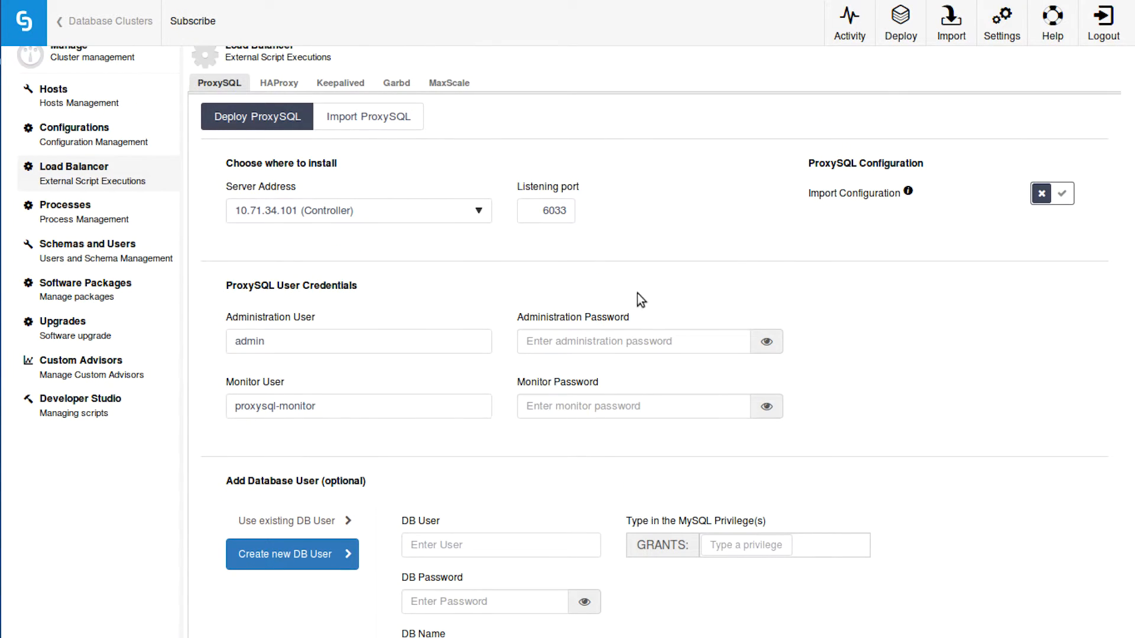
pyautogui.click(634, 340)
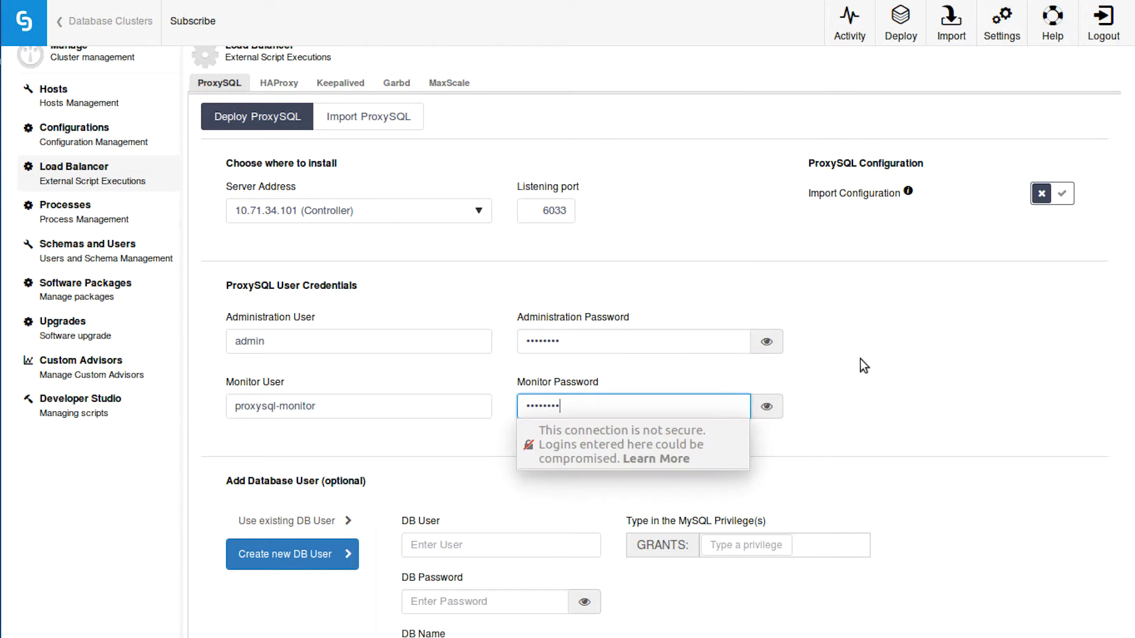
pyautogui.scroll(-3)
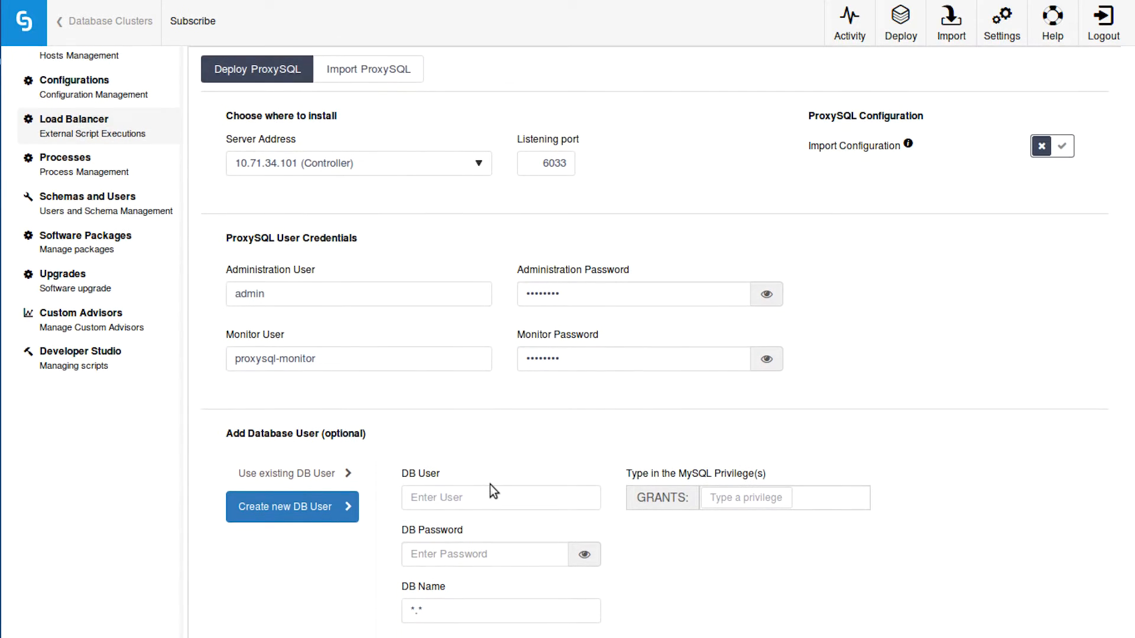
pyautogui.scroll(-3)
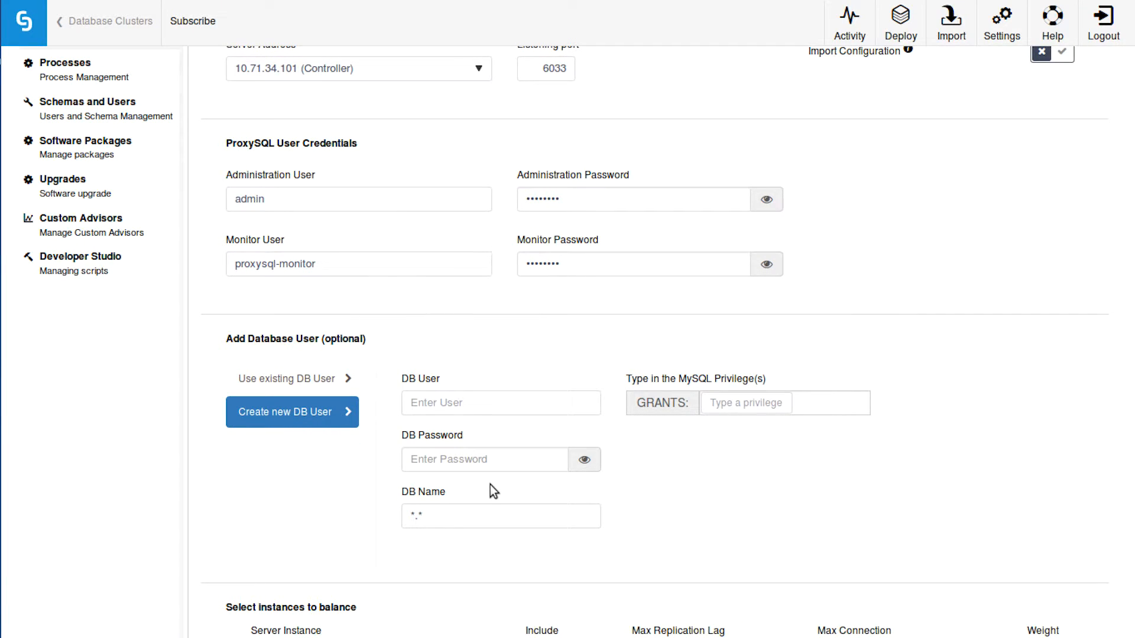
pyautogui.scroll(-3)
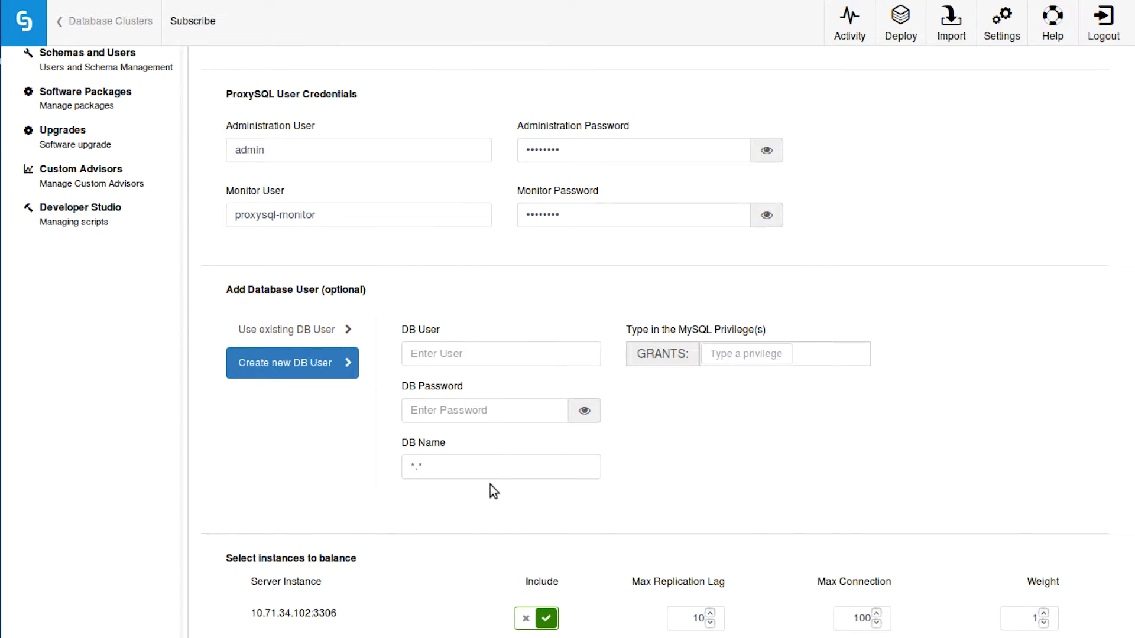
pyautogui.scroll(-3)
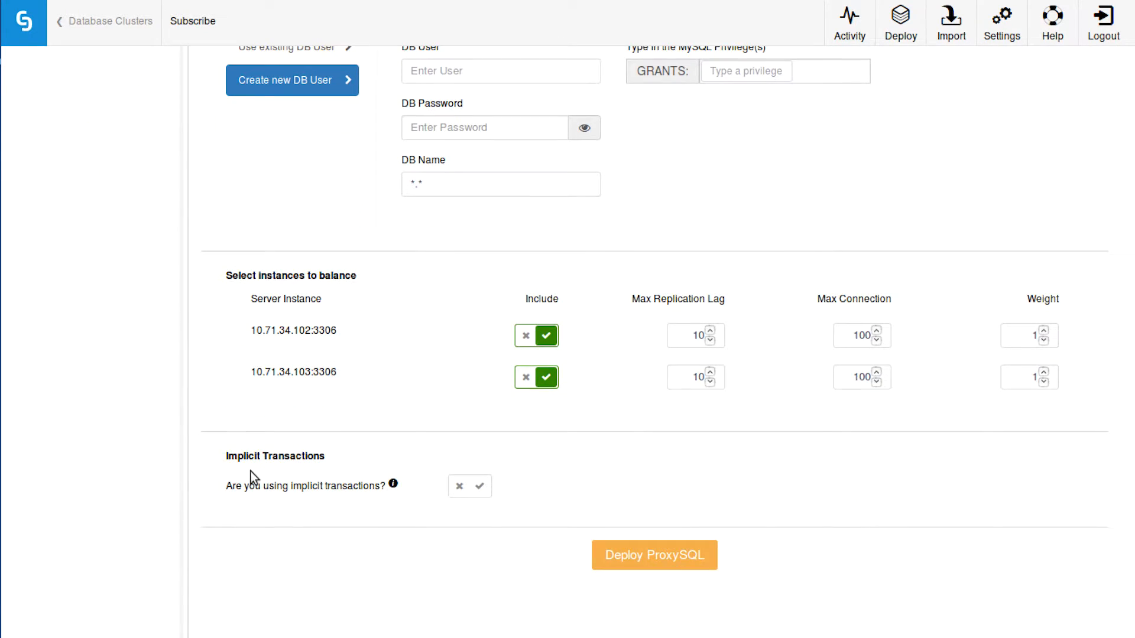
pyautogui.moveTo(403, 488)
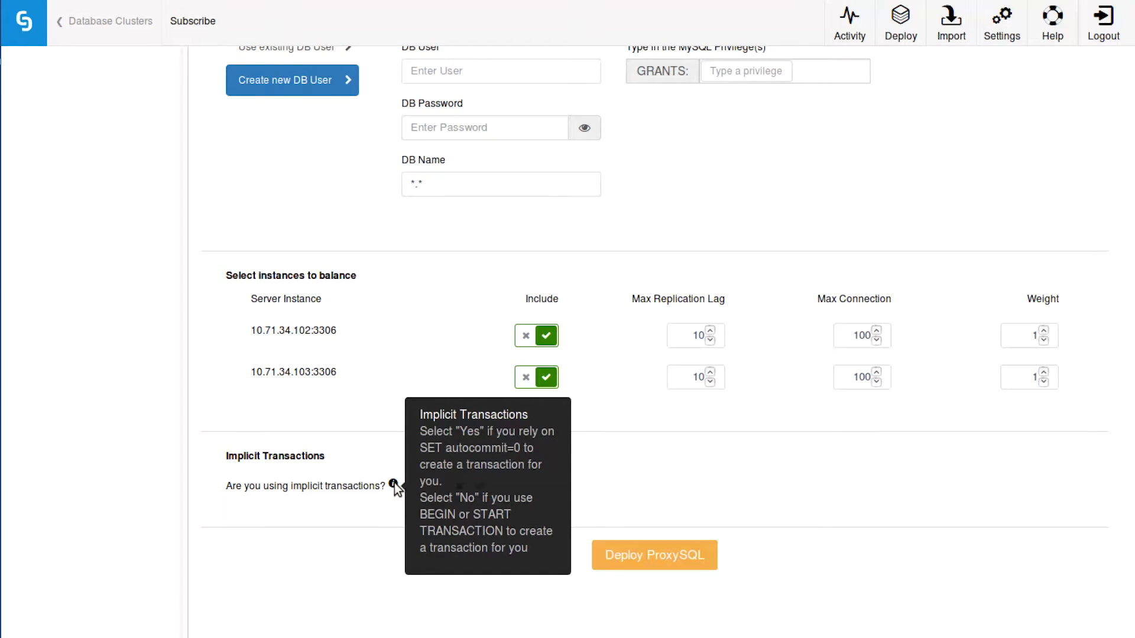
pyautogui.moveTo(504, 474)
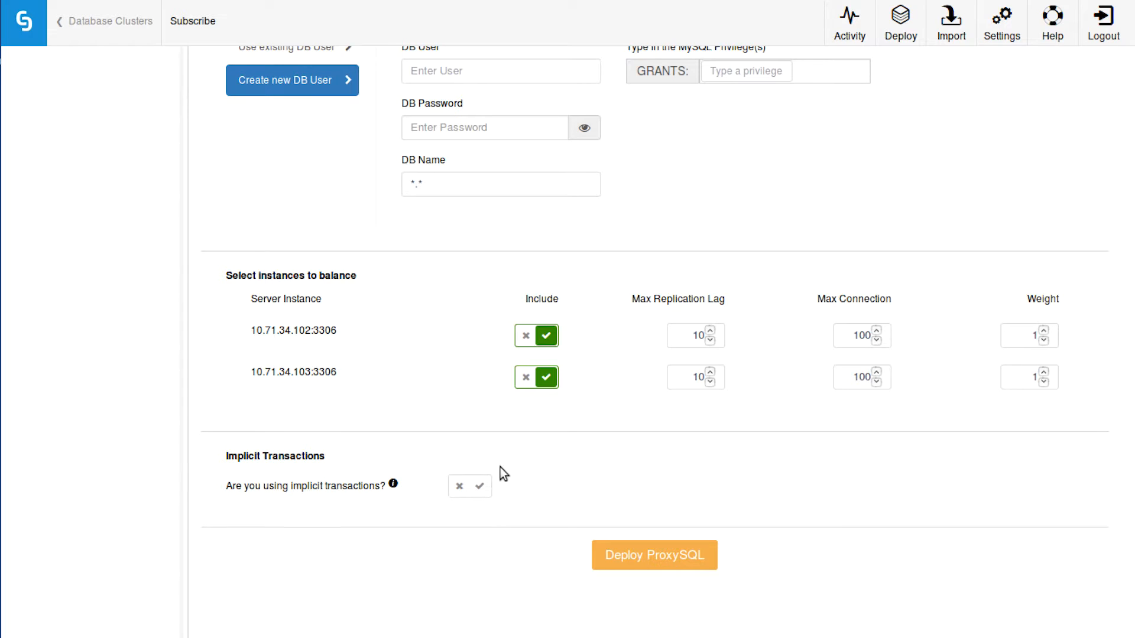
pyautogui.moveTo(653, 556)
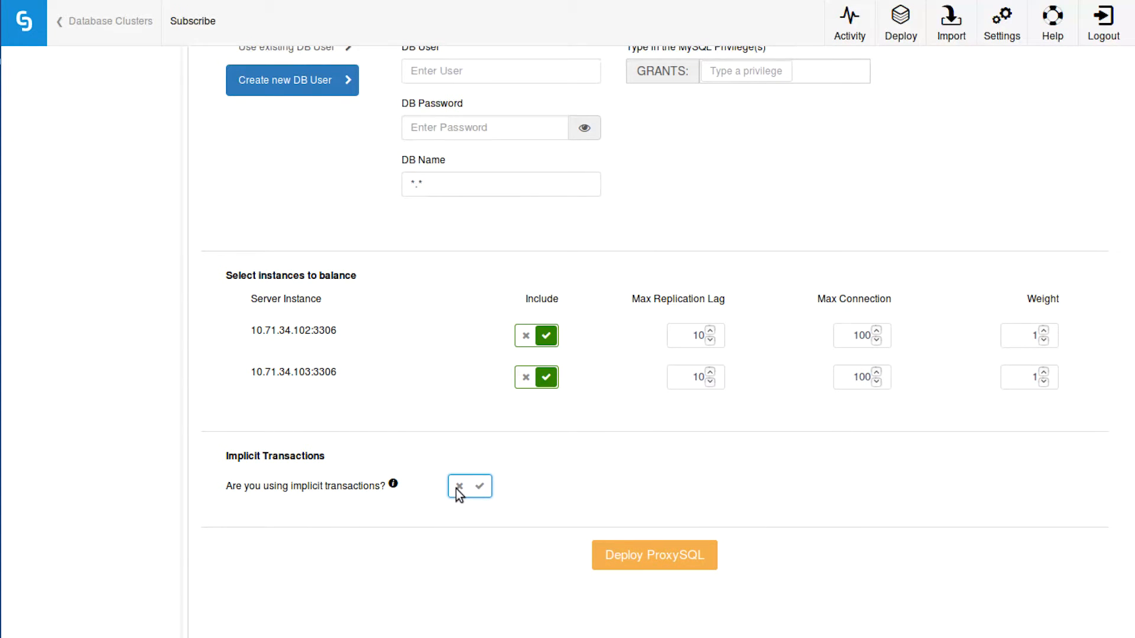
# - Set Implicit Transactions to yes and deploy ProxySQL for both Galera instances
pyautogui.click(457, 486)
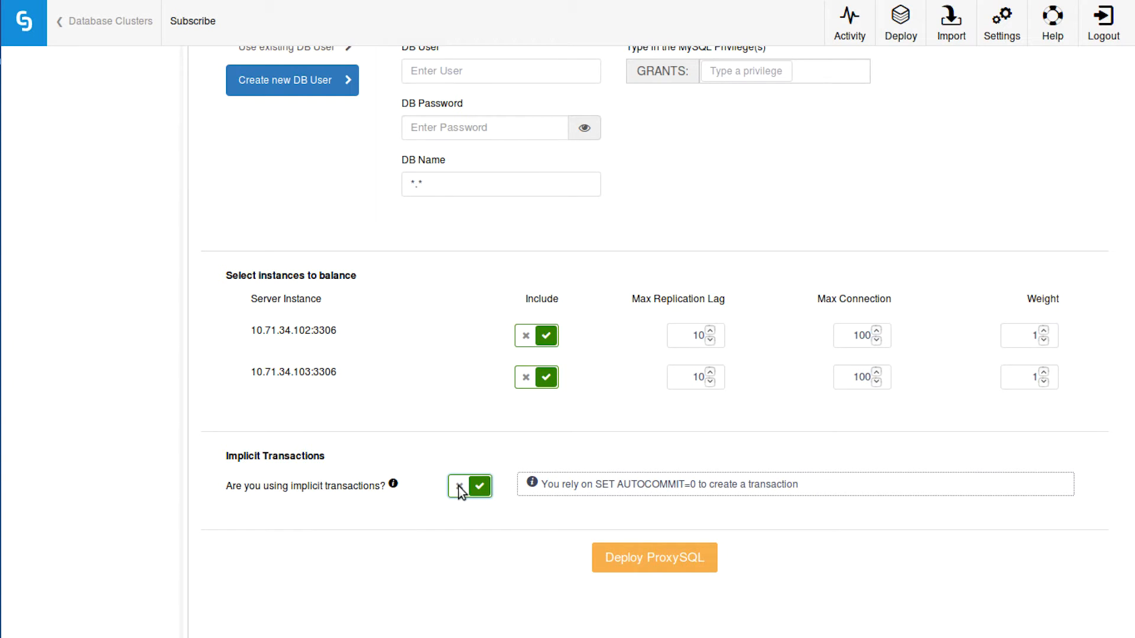
pyautogui.click(653, 557)
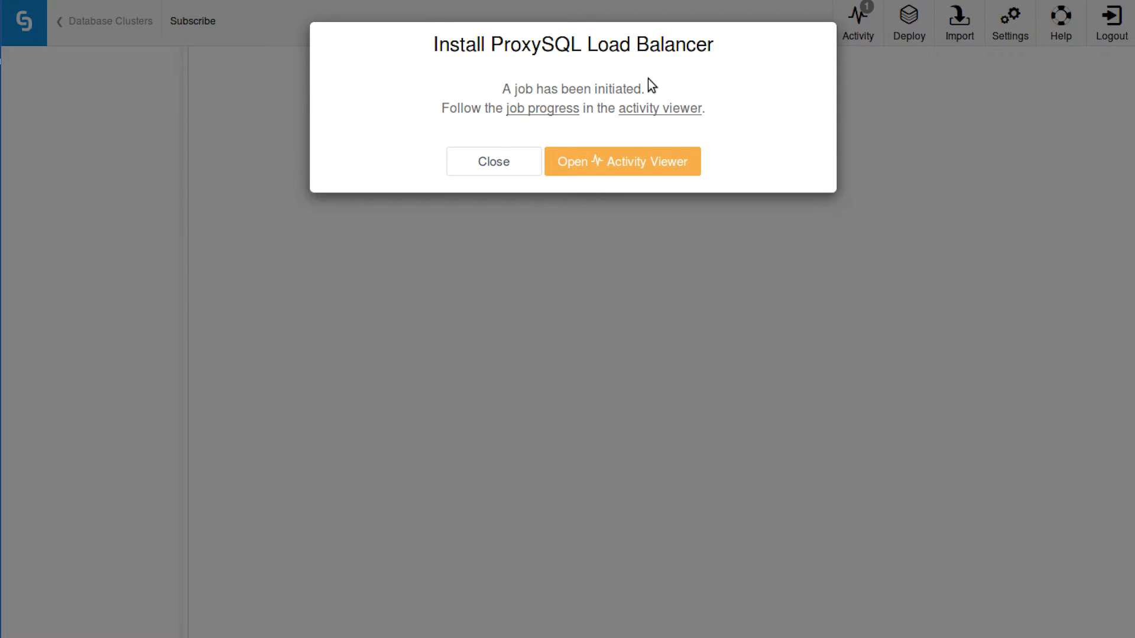
# - Follow the Installing ProxySql job in the Activity Viewer until it finishes
pyautogui.click(620, 161)
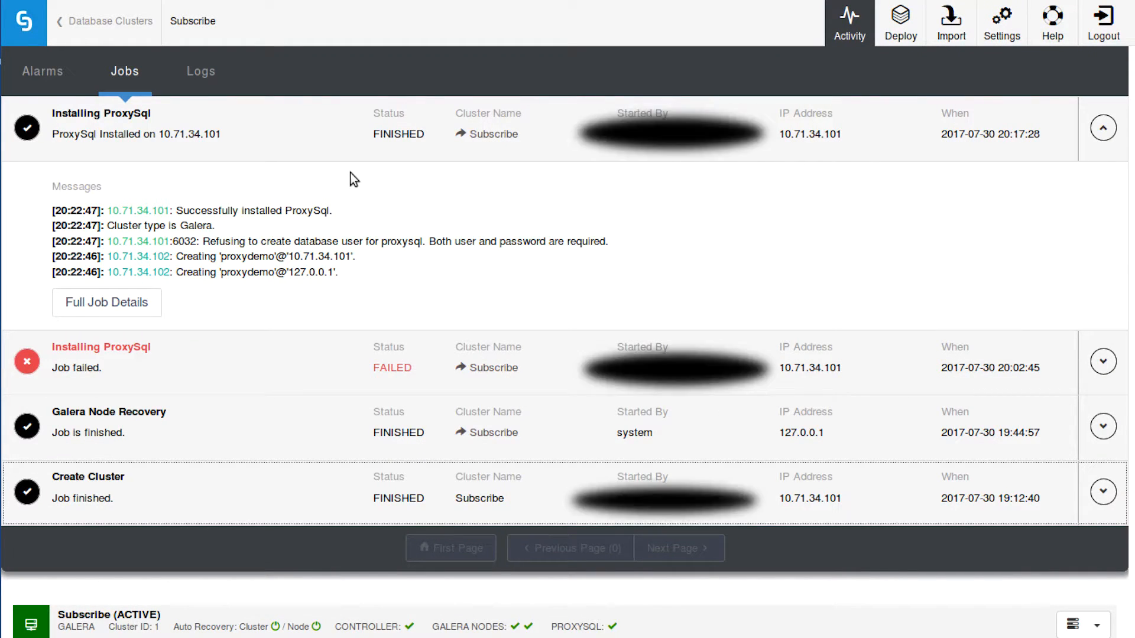
pyautogui.moveTo(338, 364)
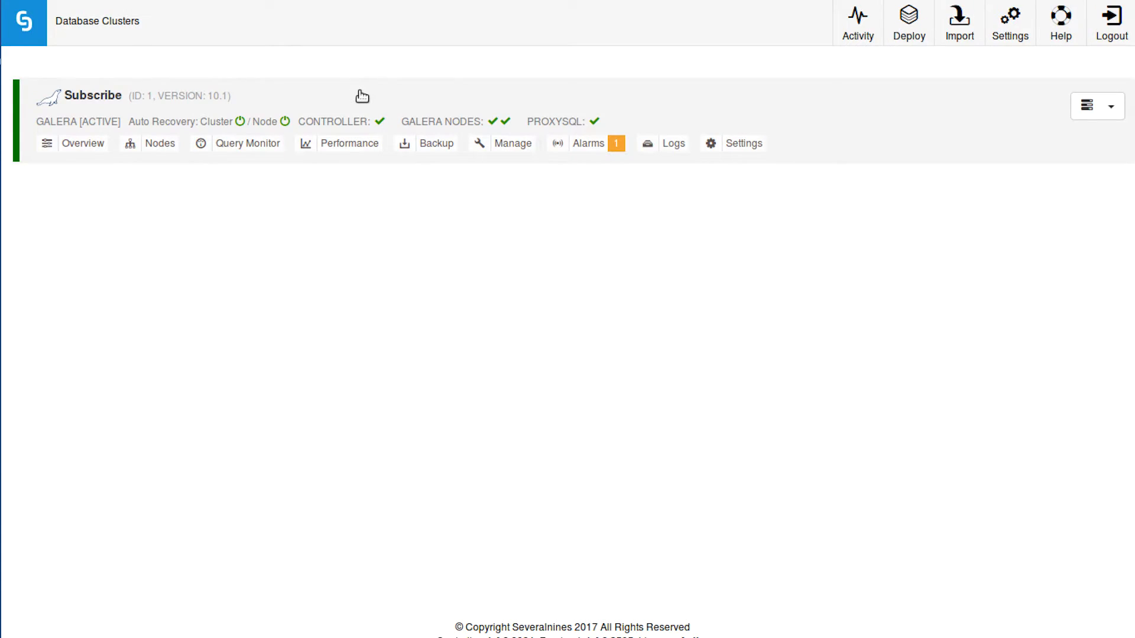
# - Go to the Subscribe cluster's Nodes list and select the ProxySQL node 10.71.34.101
pyautogui.click(82, 143)
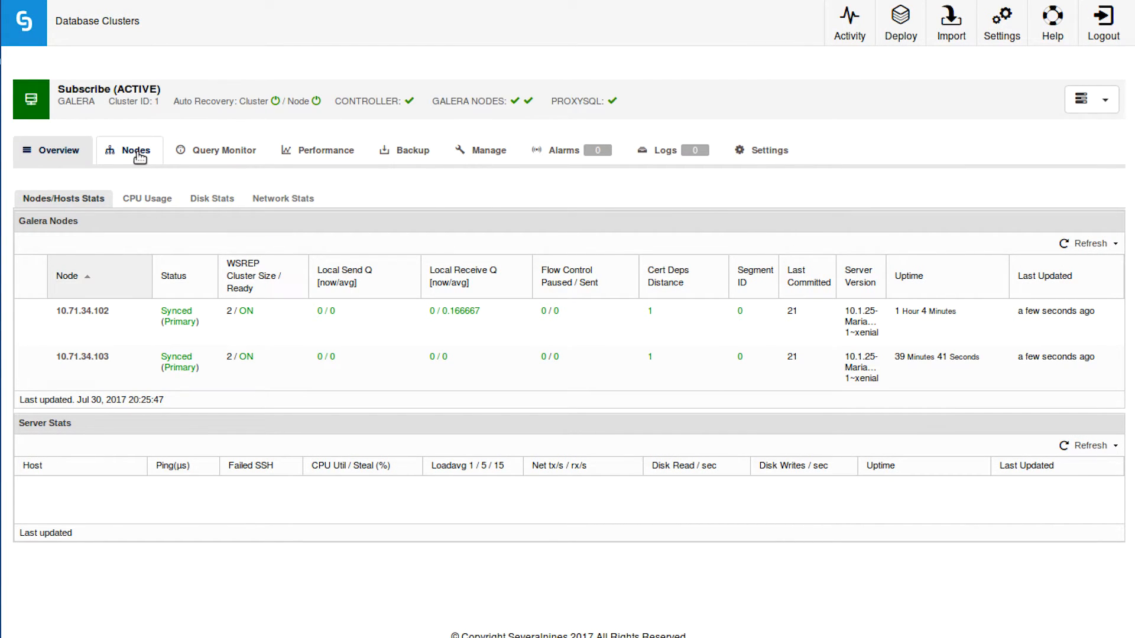
pyautogui.click(135, 150)
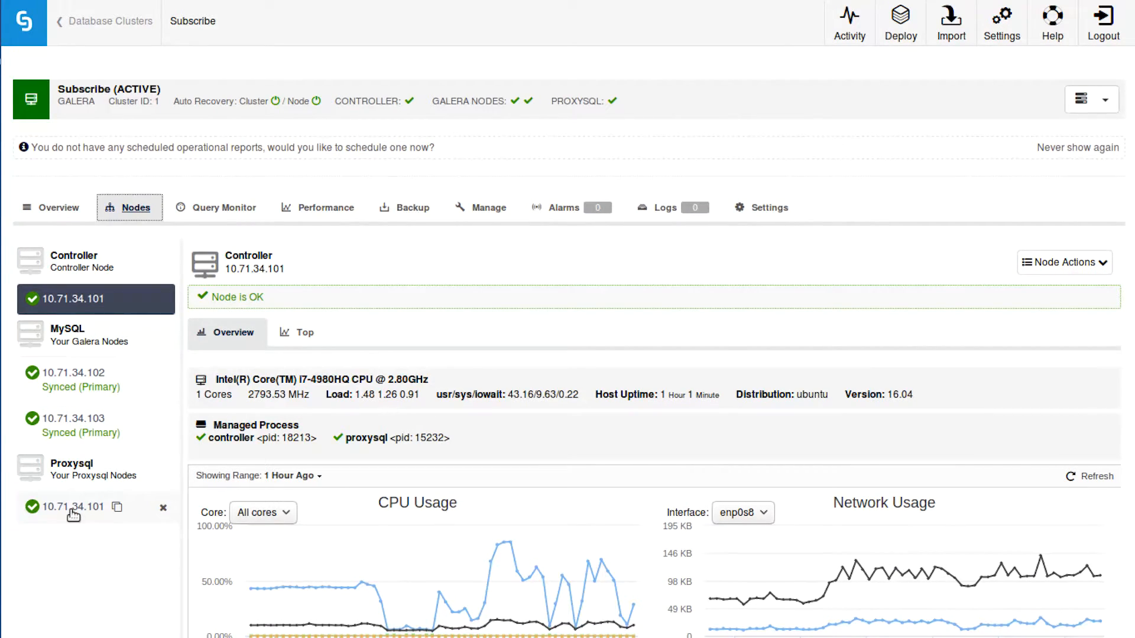
pyautogui.click(72, 507)
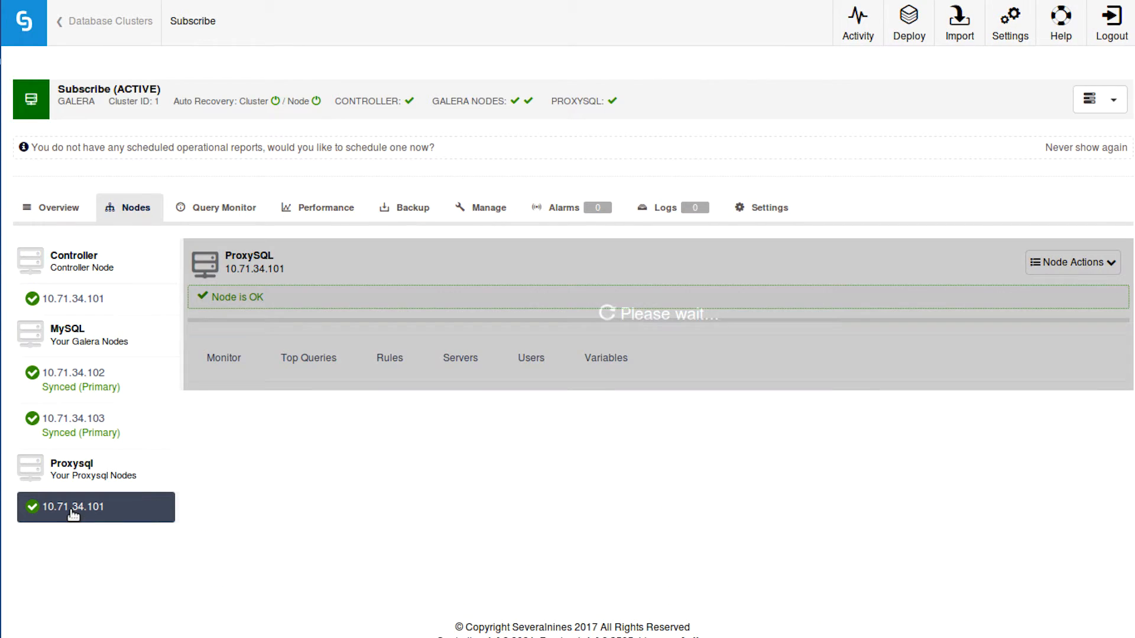
pyautogui.moveTo(342, 498)
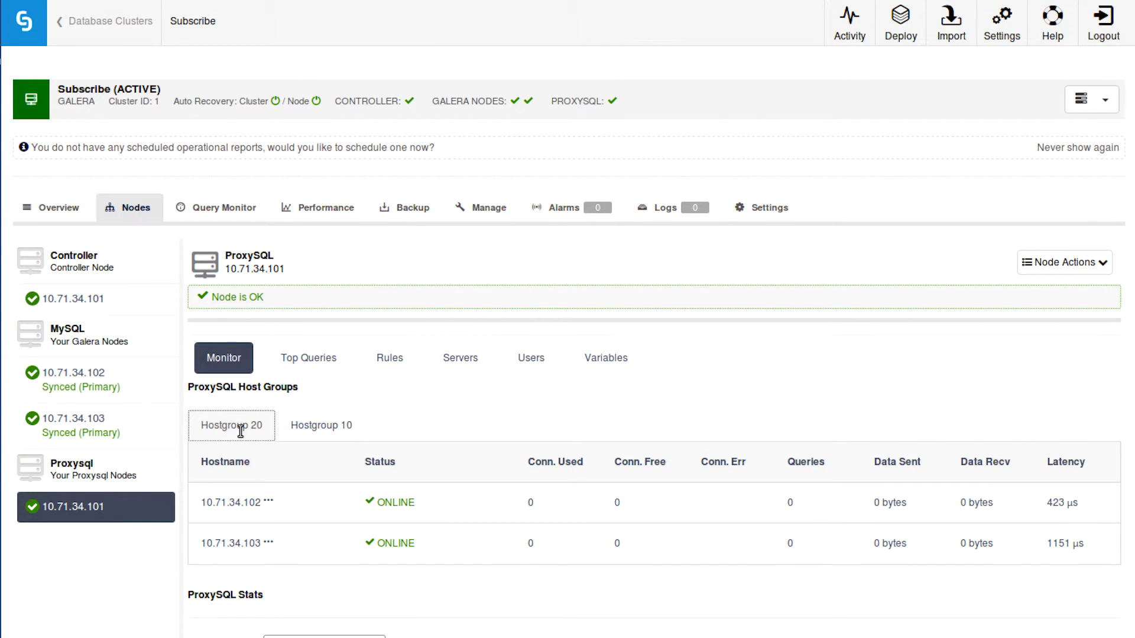
pyautogui.moveTo(420, 410)
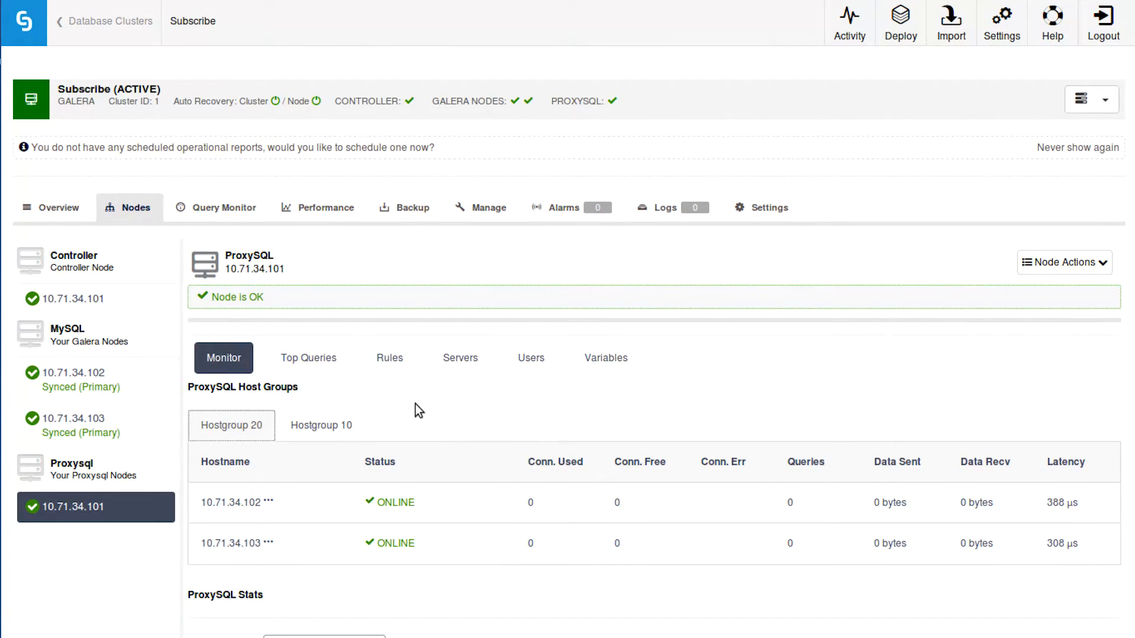
# - Show the ProxySQL node's Users list and start a blank Add new User form
pyautogui.click(530, 357)
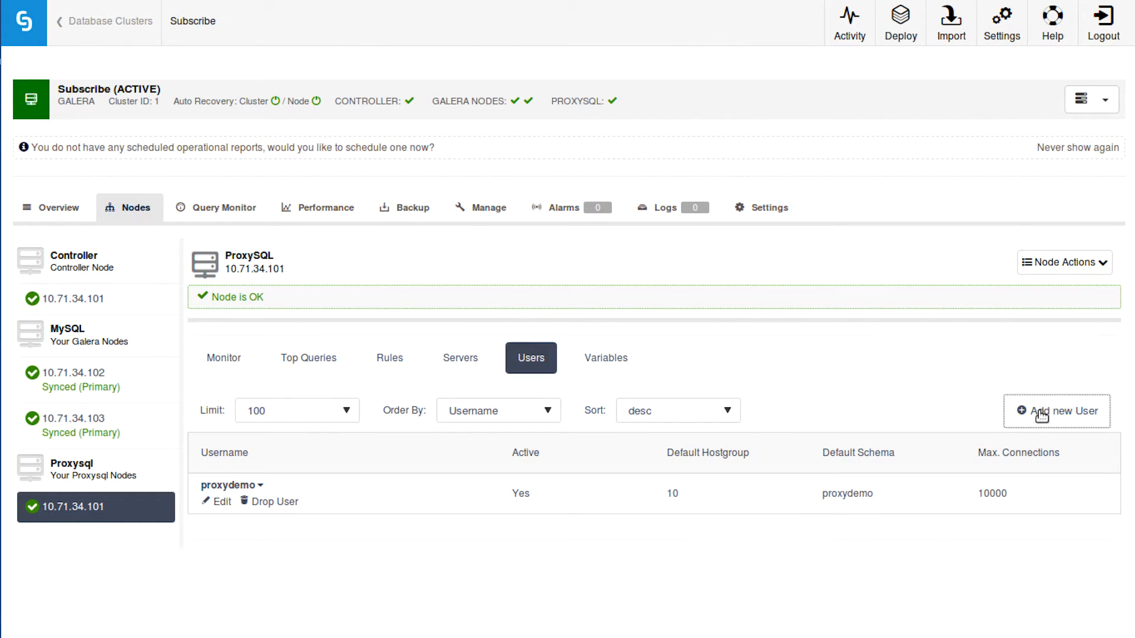
pyautogui.click(1056, 411)
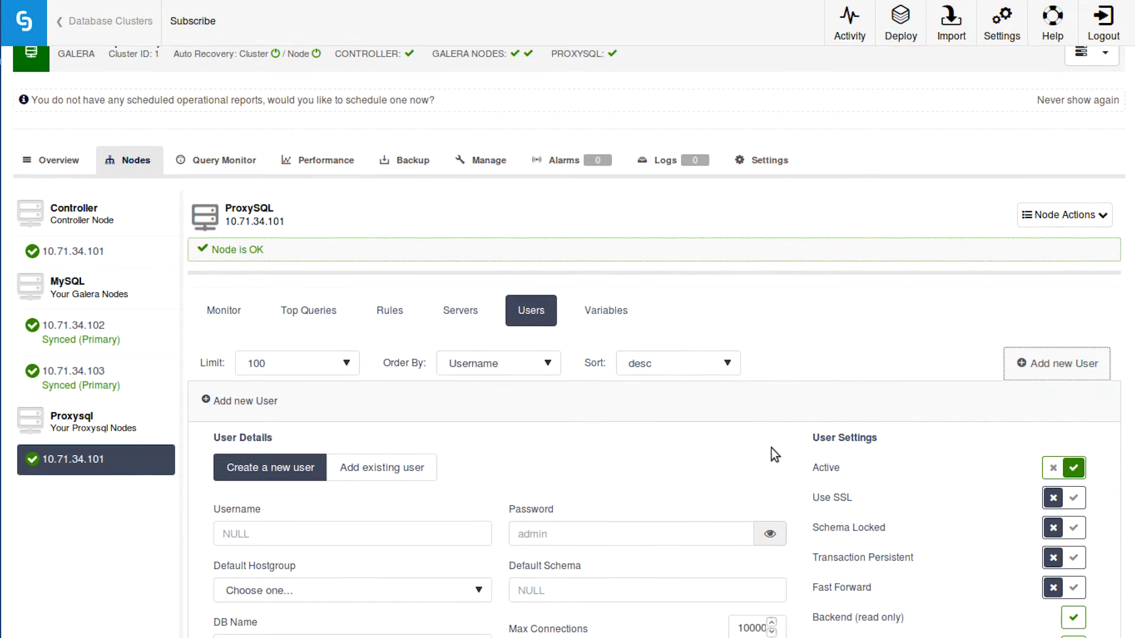
pyautogui.scroll(-3)
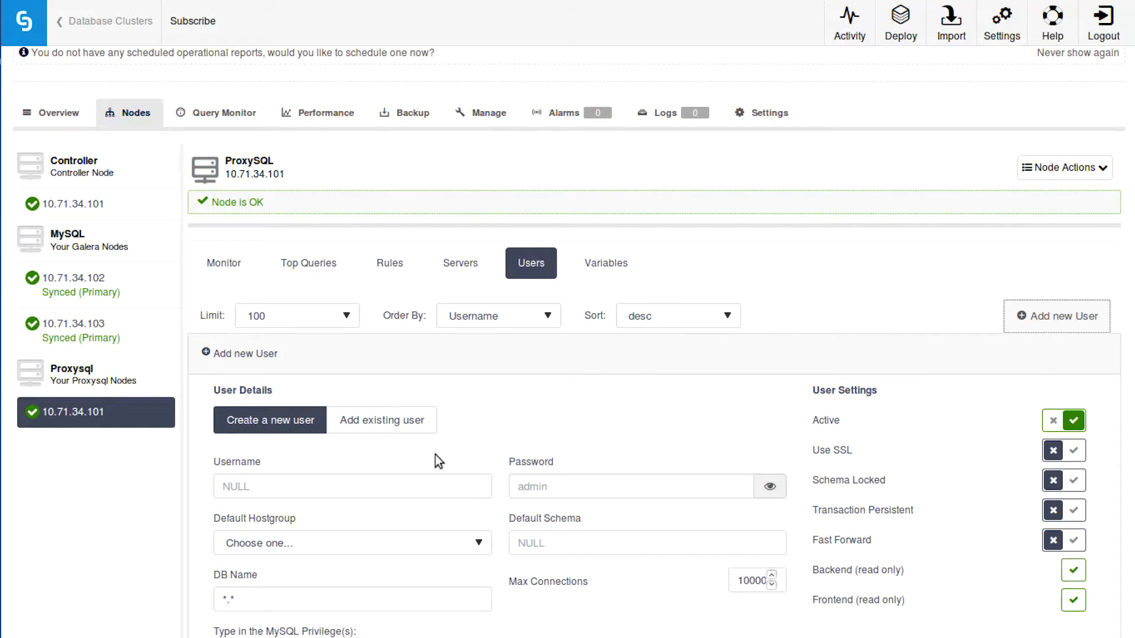
pyautogui.moveTo(516, 415)
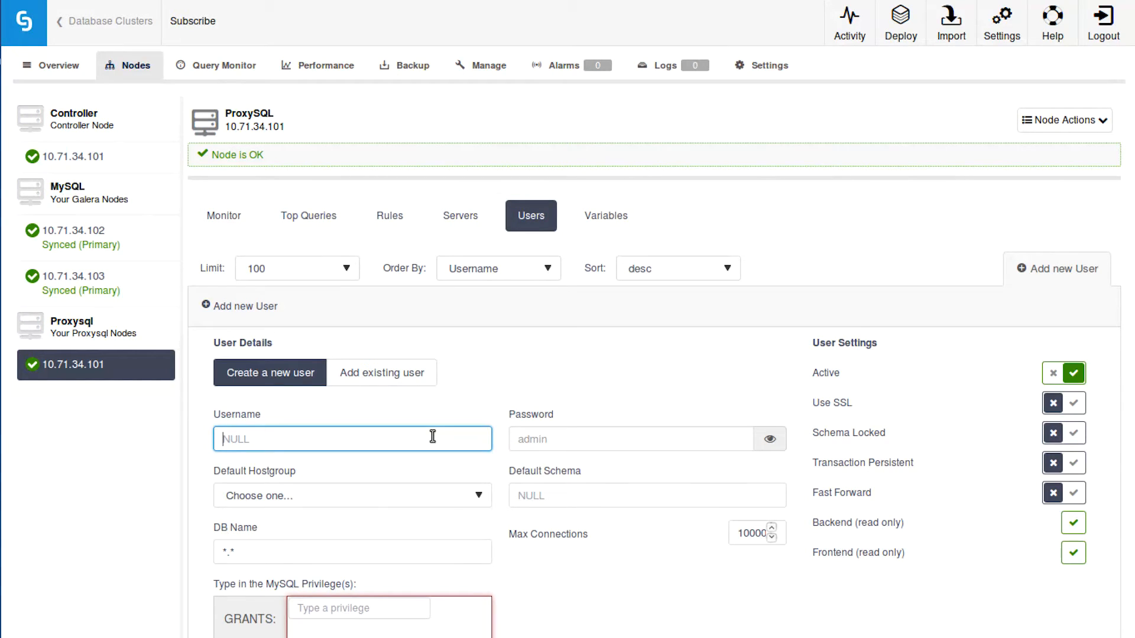
# - Enter username CalebCurry with a password and default hostgroup 10
pyautogui.write('CalebCurry')
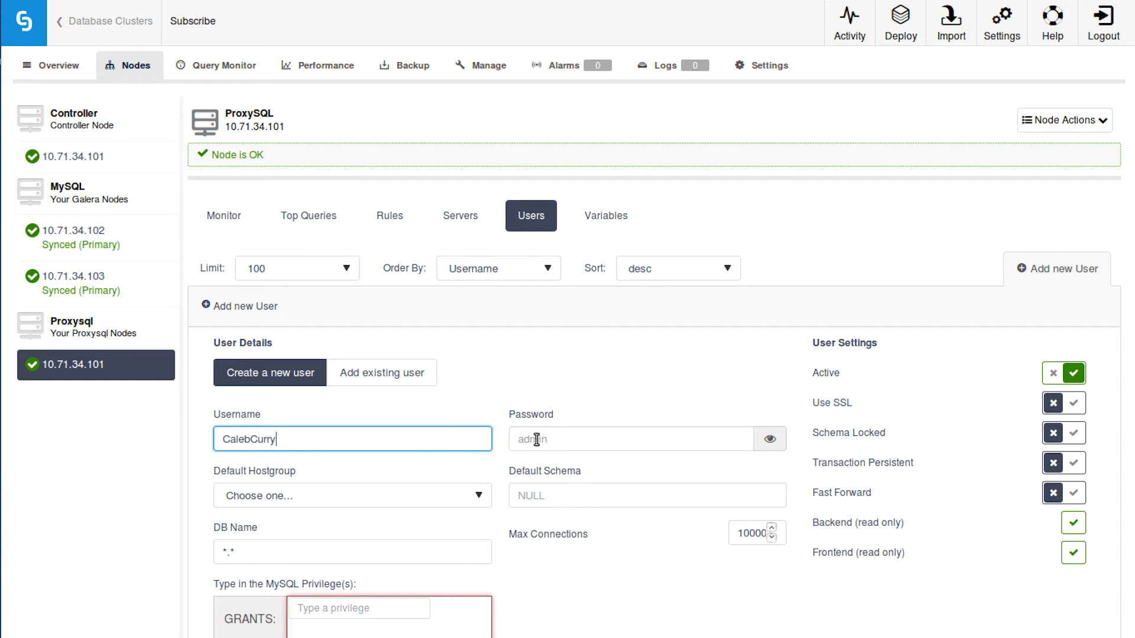
pyautogui.click(630, 438)
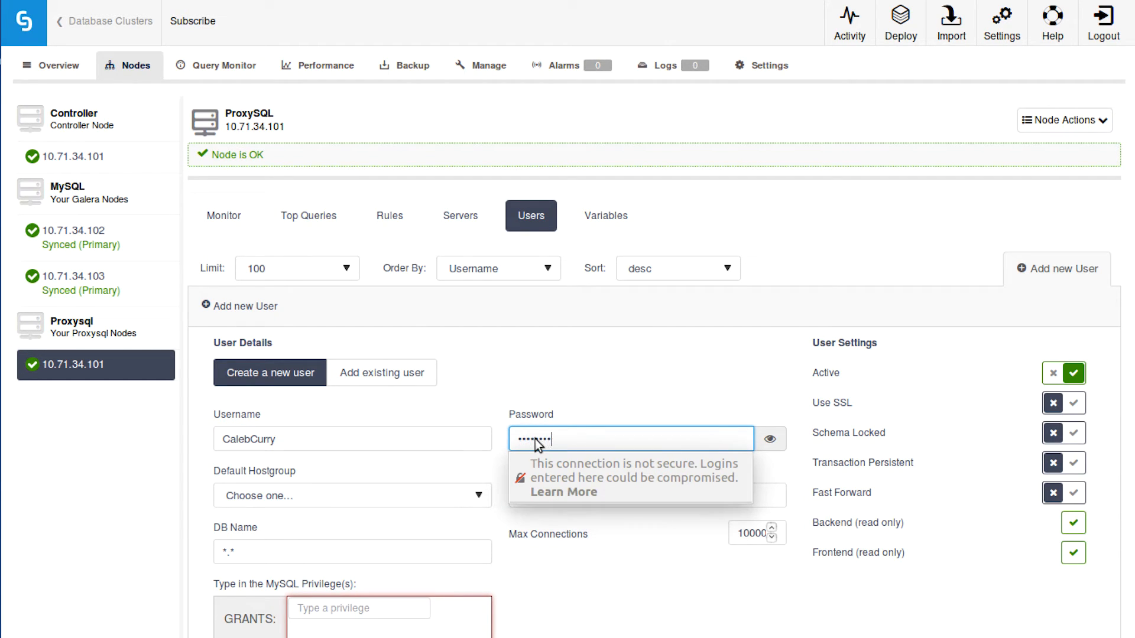
pyautogui.click(352, 496)
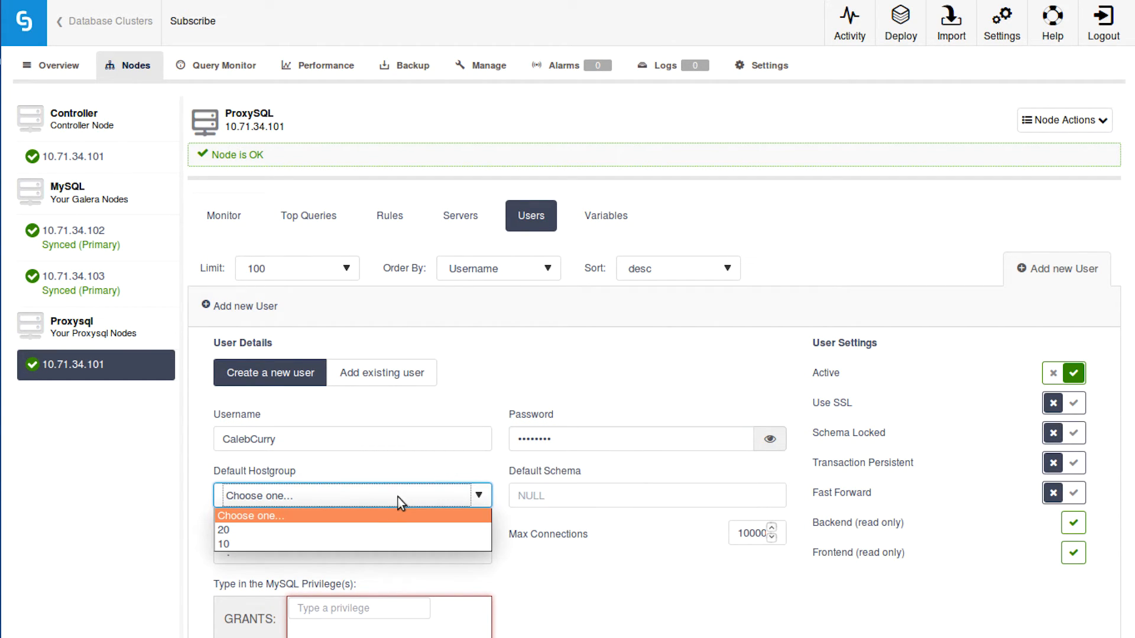
pyautogui.click(223, 544)
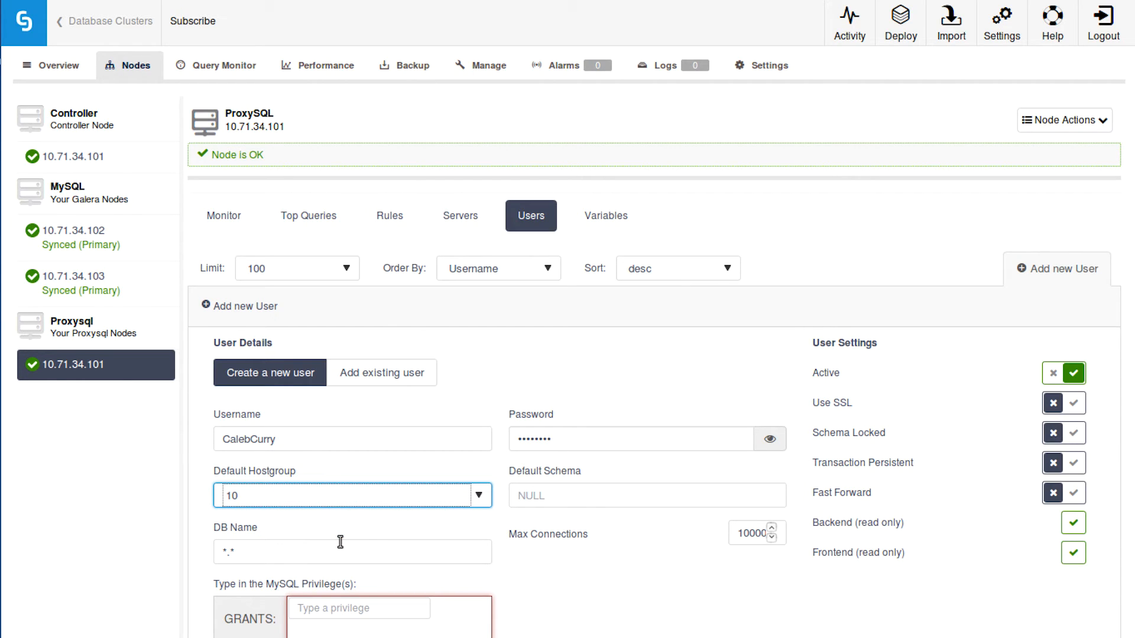
pyautogui.moveTo(485, 525)
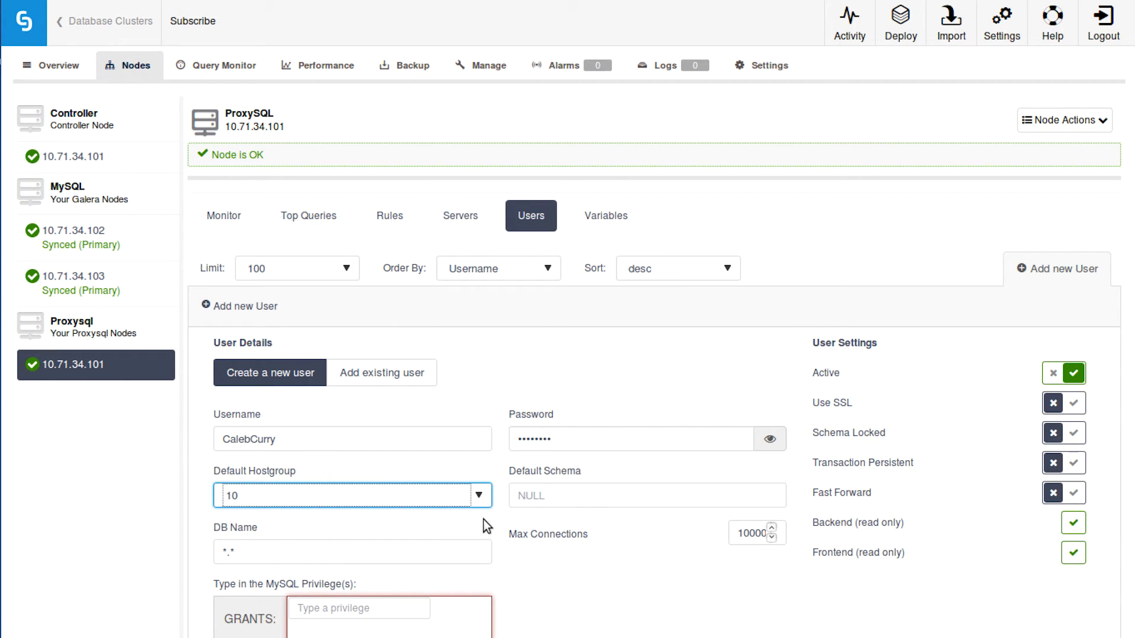
pyautogui.click(352, 552)
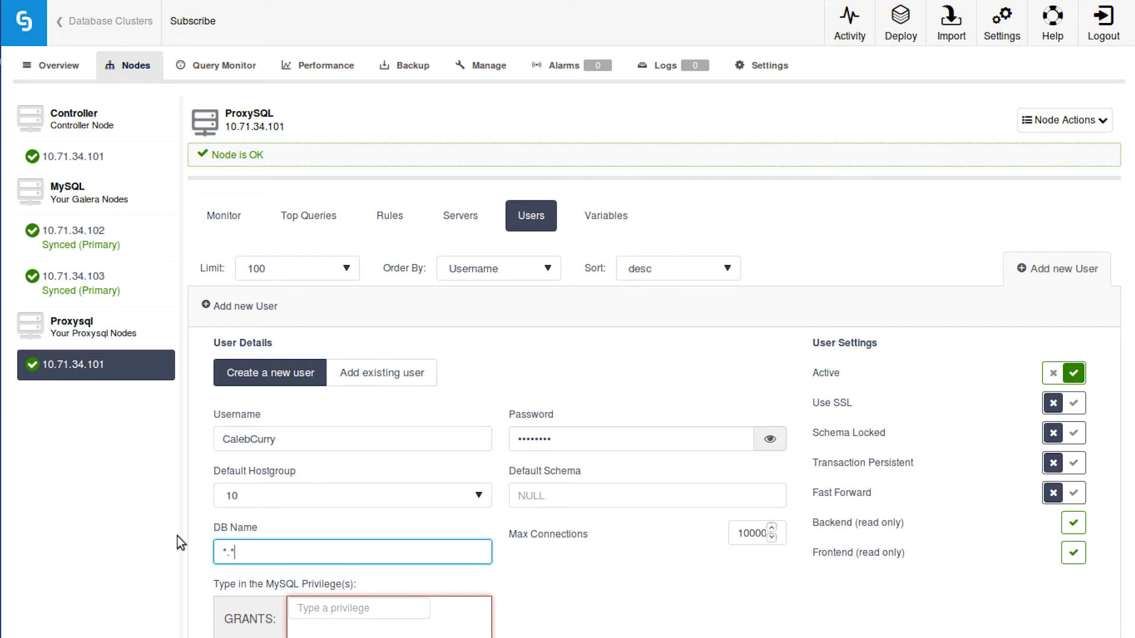
# - Grant ALL PRIVILEGES and create the CalebCurry ProxySQL user
pyautogui.scroll(-3)
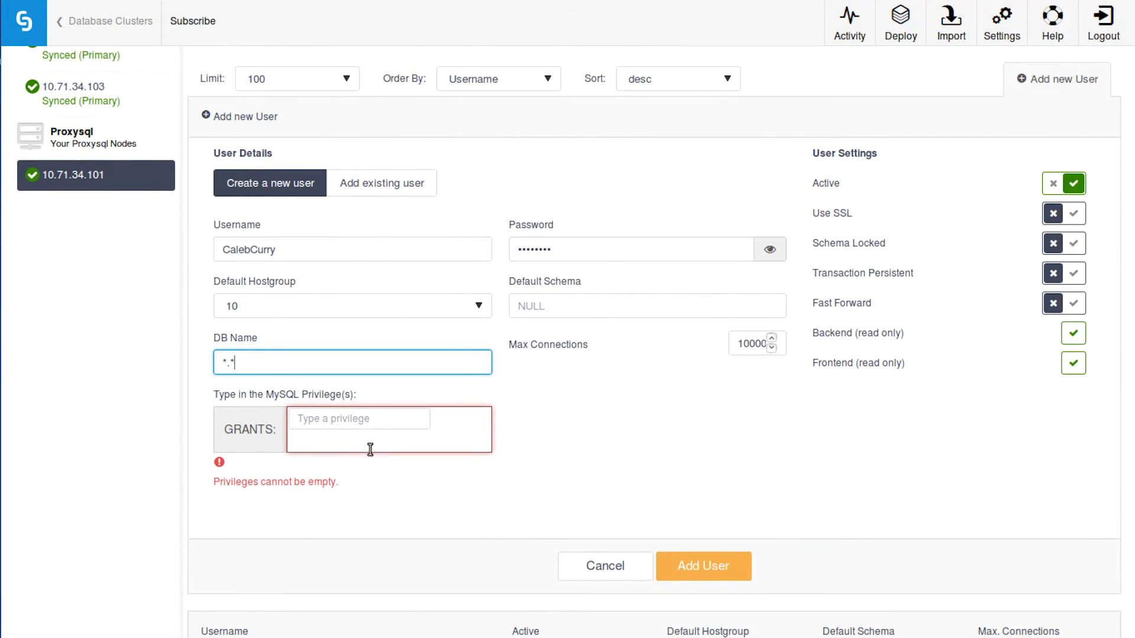
pyautogui.click(358, 419)
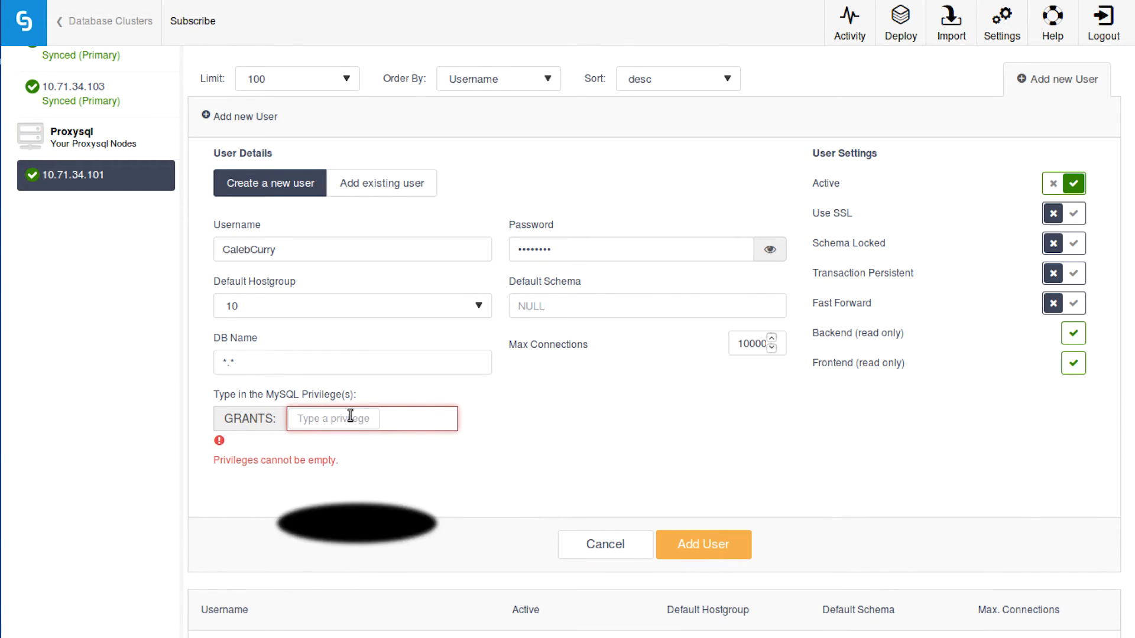
pyautogui.write('ALL PRIVILEGES')
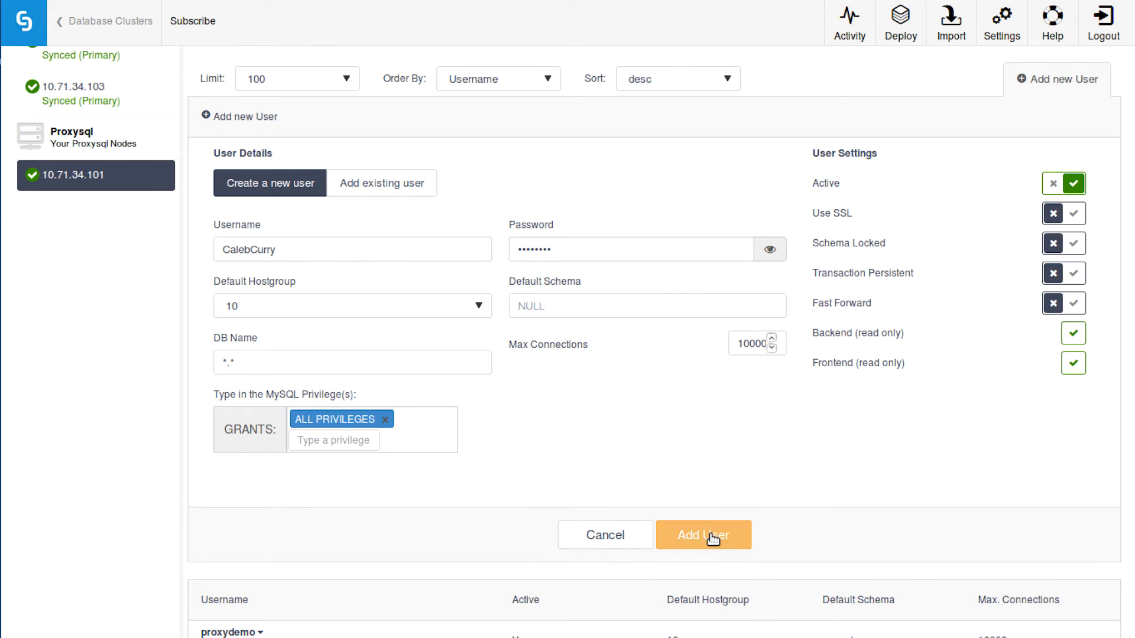
pyautogui.click(703, 535)
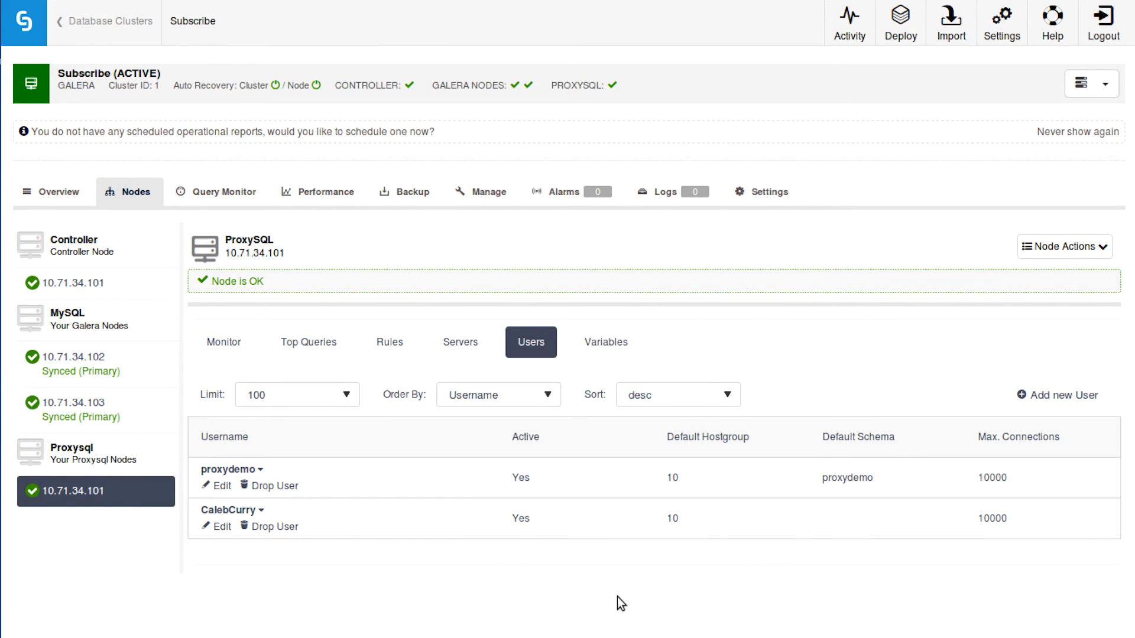
pyautogui.click(223, 342)
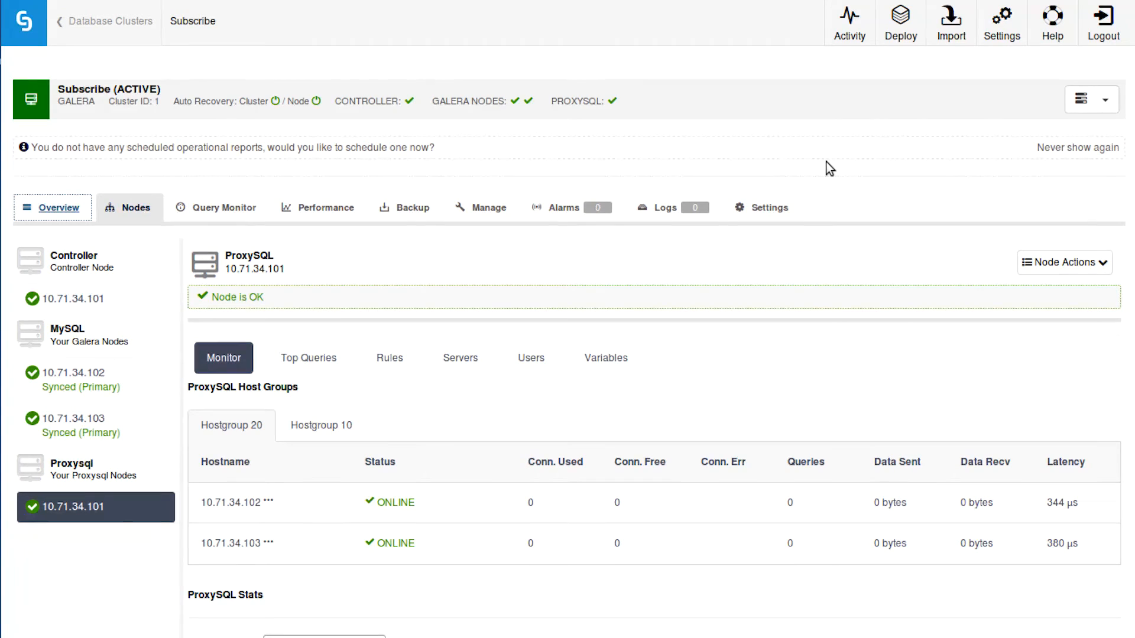